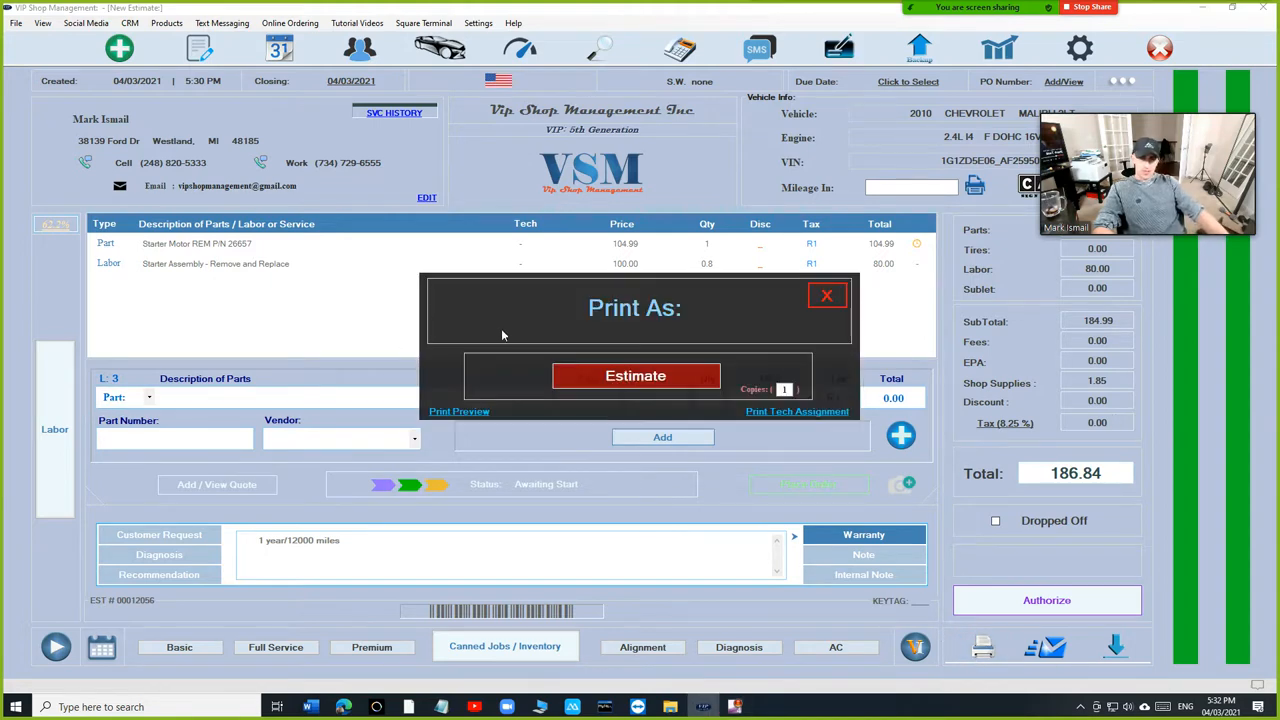
Attempt the estimate's Print Preview and follow the error's 'Download Adobe PDF Reader!' link.
click(636, 376)
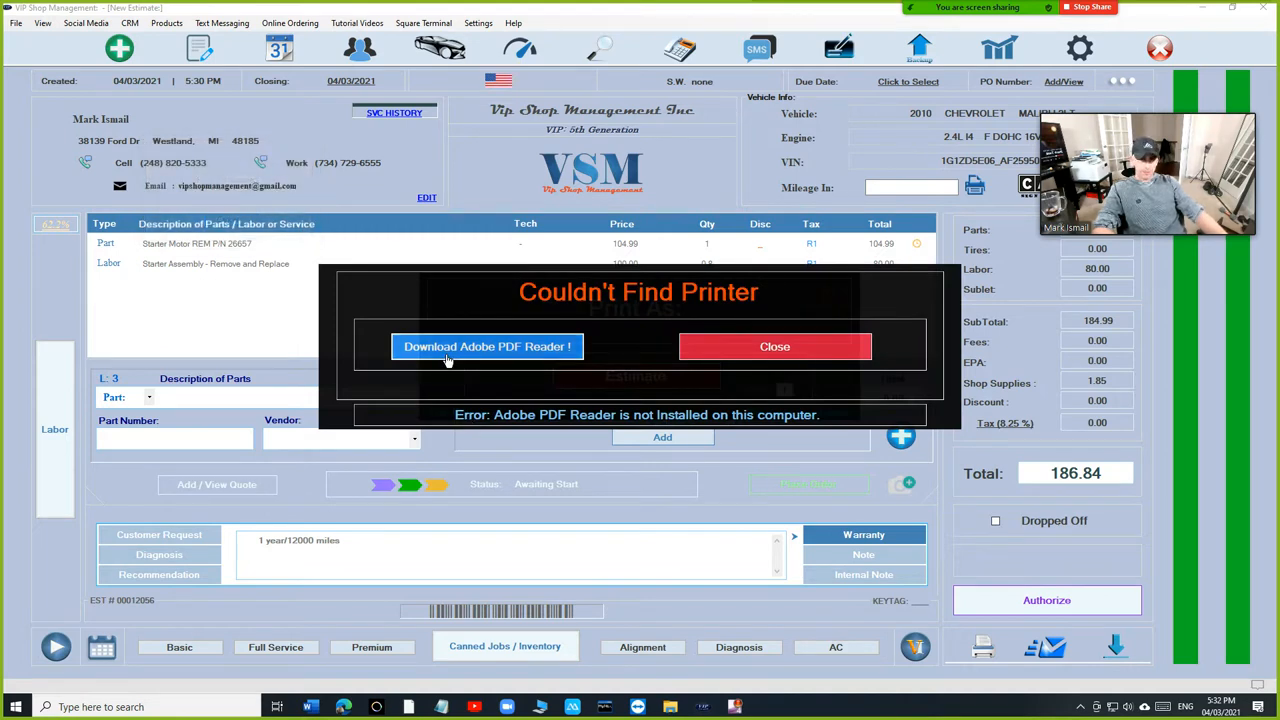
mouse_move(496, 356)
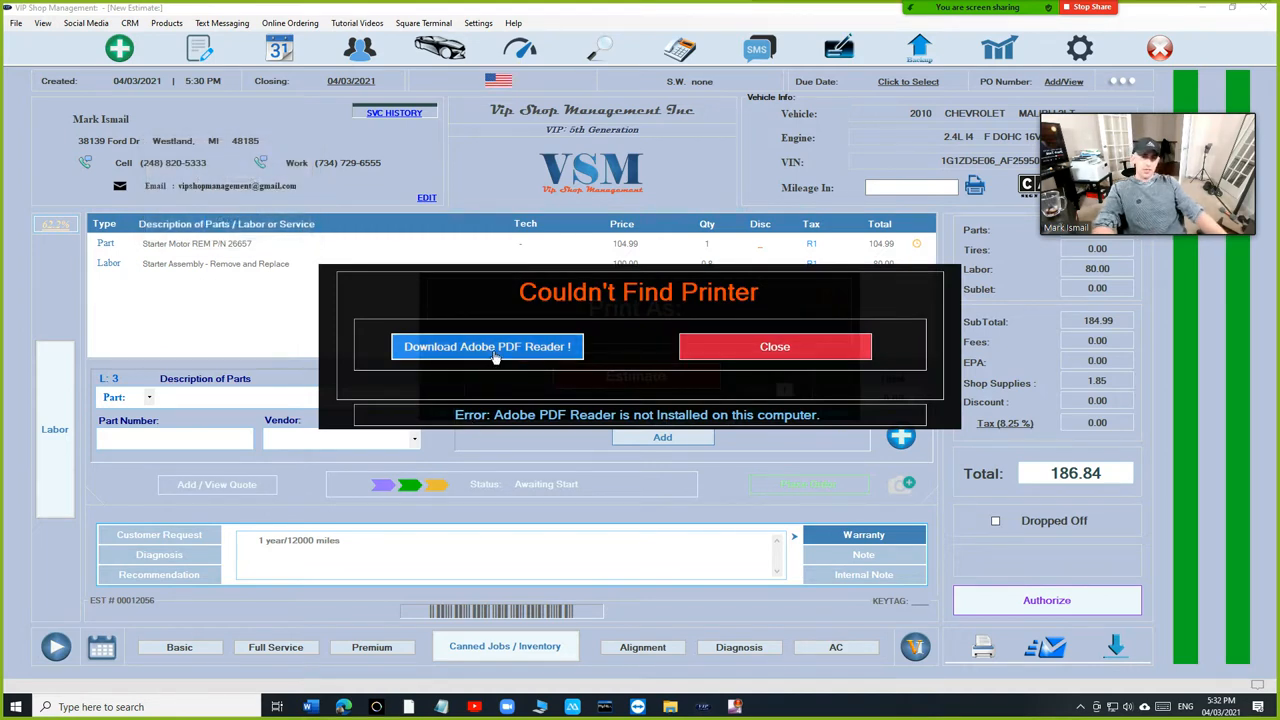
click(774, 346)
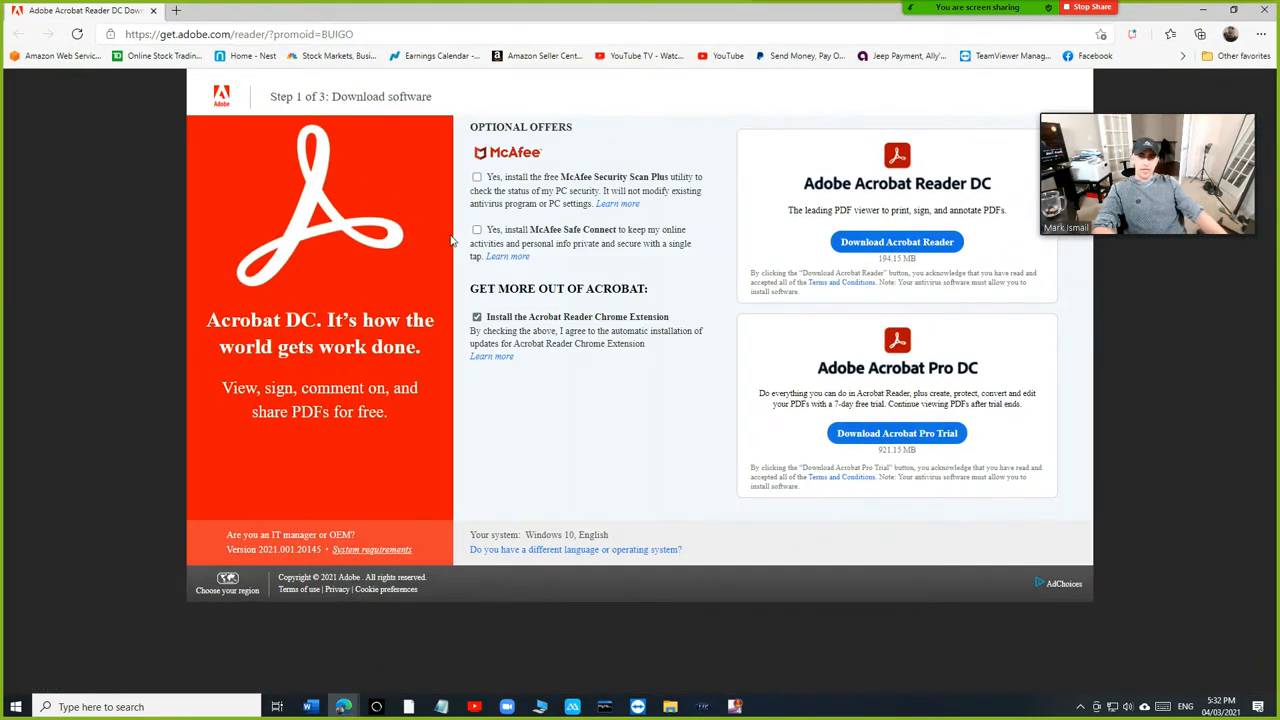
mouse_move(482, 244)
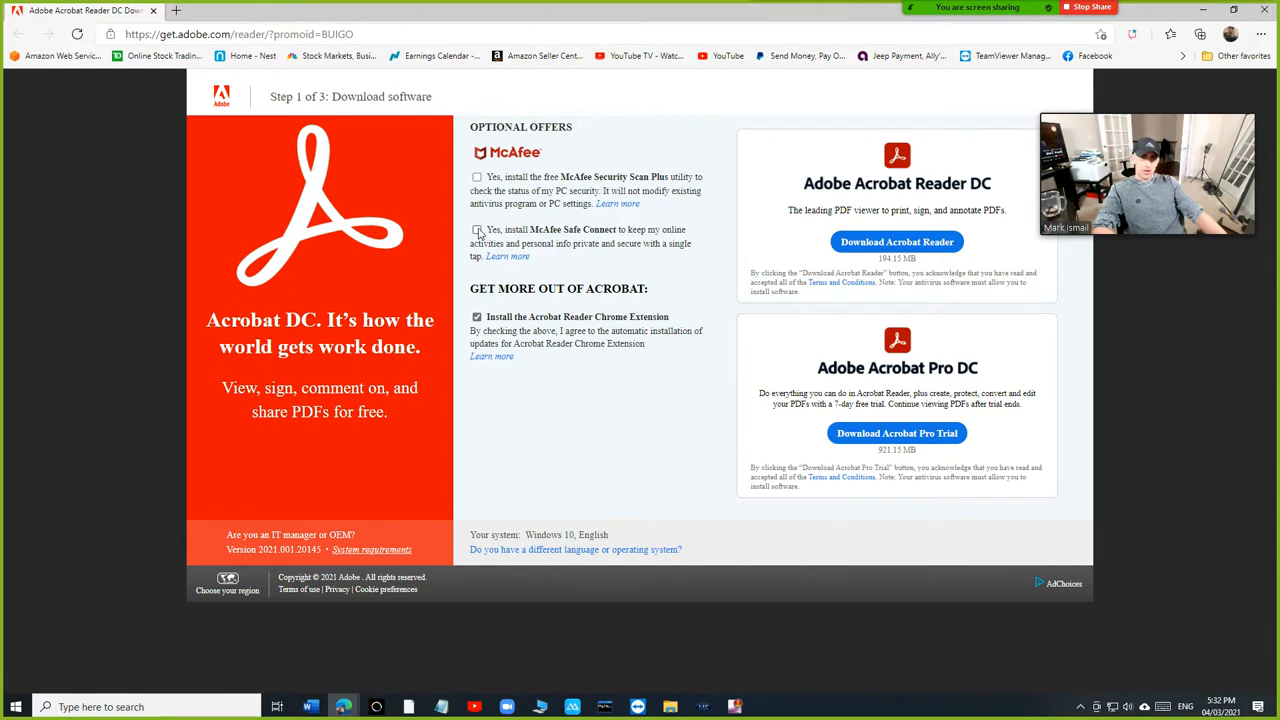
Decline the McAfee Security Scan Plus and Safe Connect offers and download Acrobat Reader.
click(476, 230)
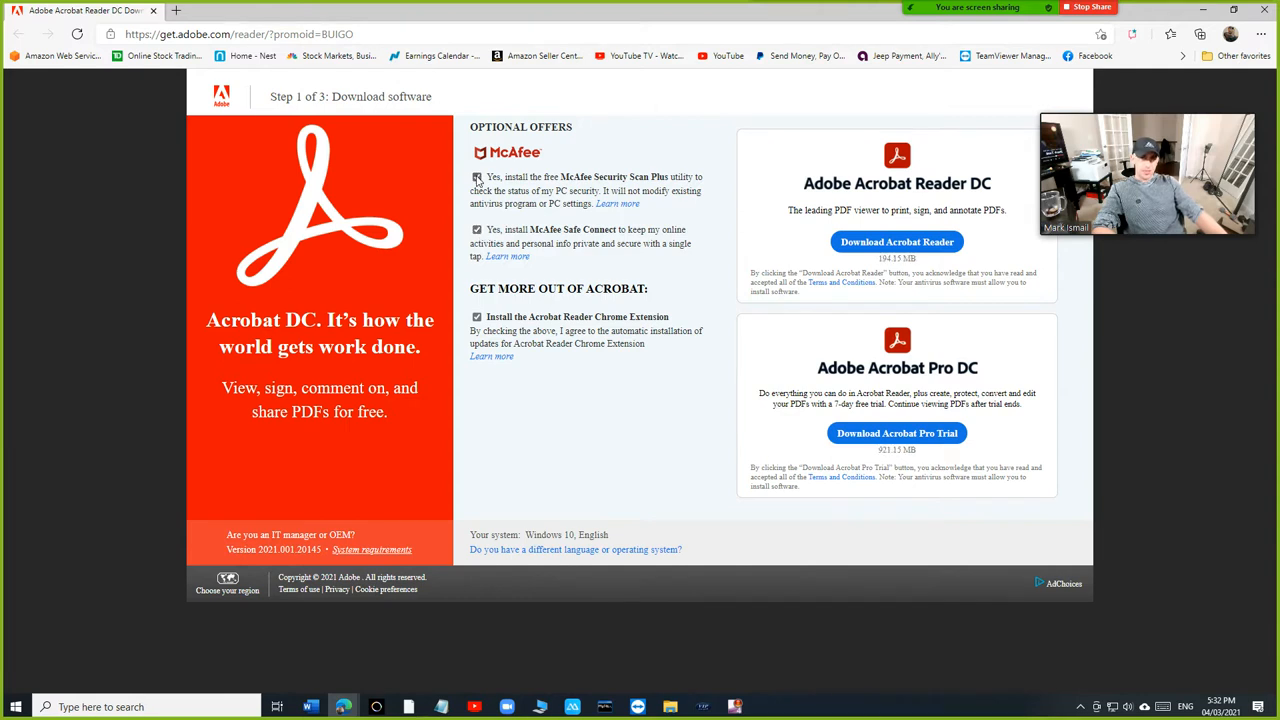
click(476, 176)
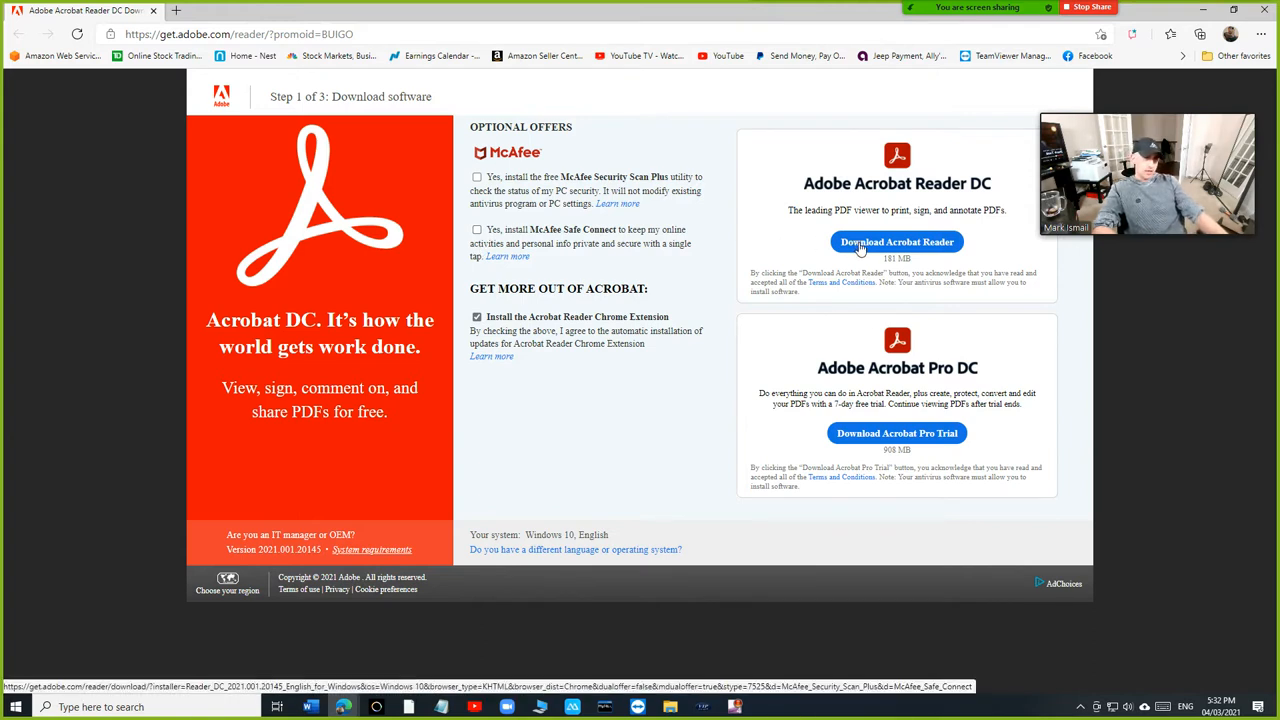
mouse_move(880, 244)
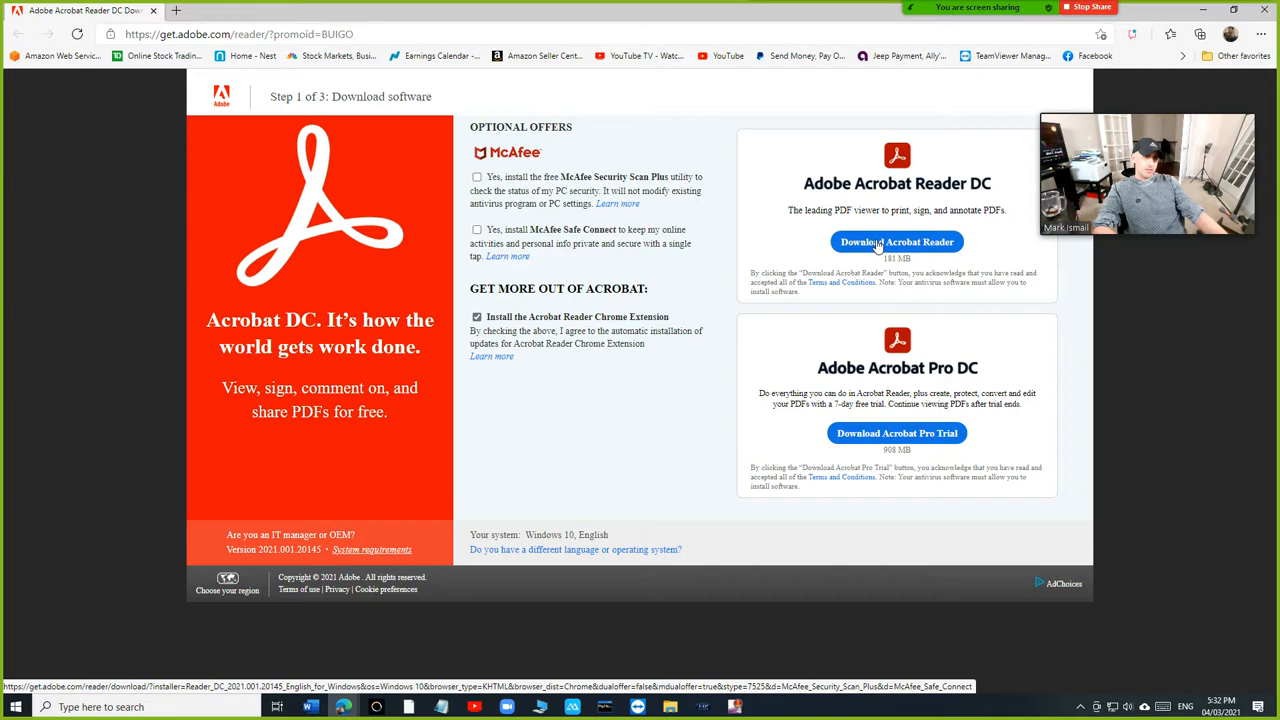
click(896, 240)
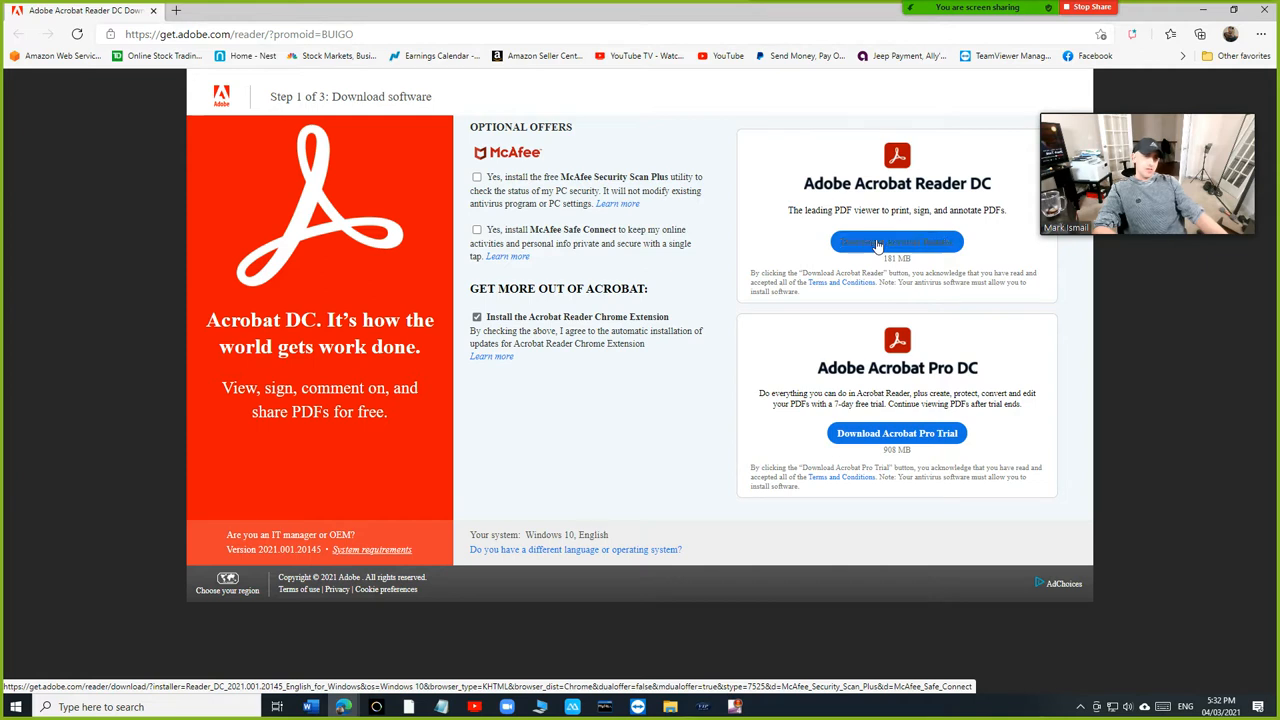
click(896, 242)
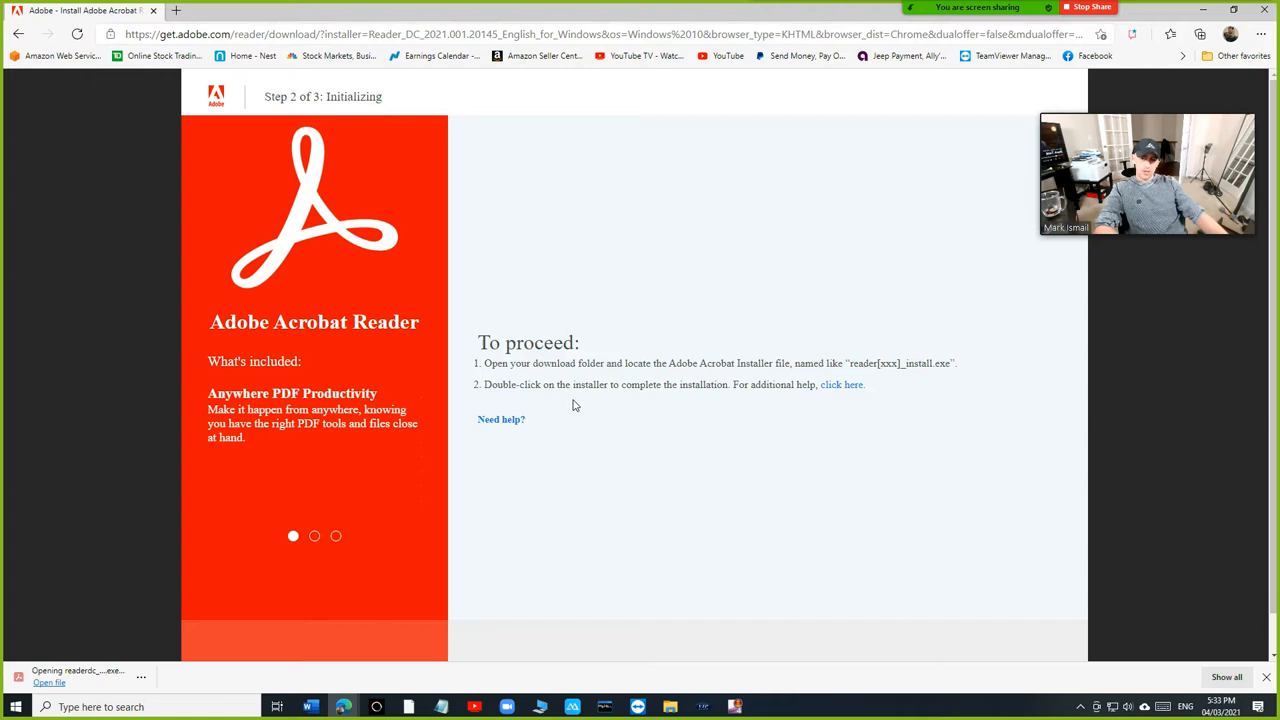
click(48, 684)
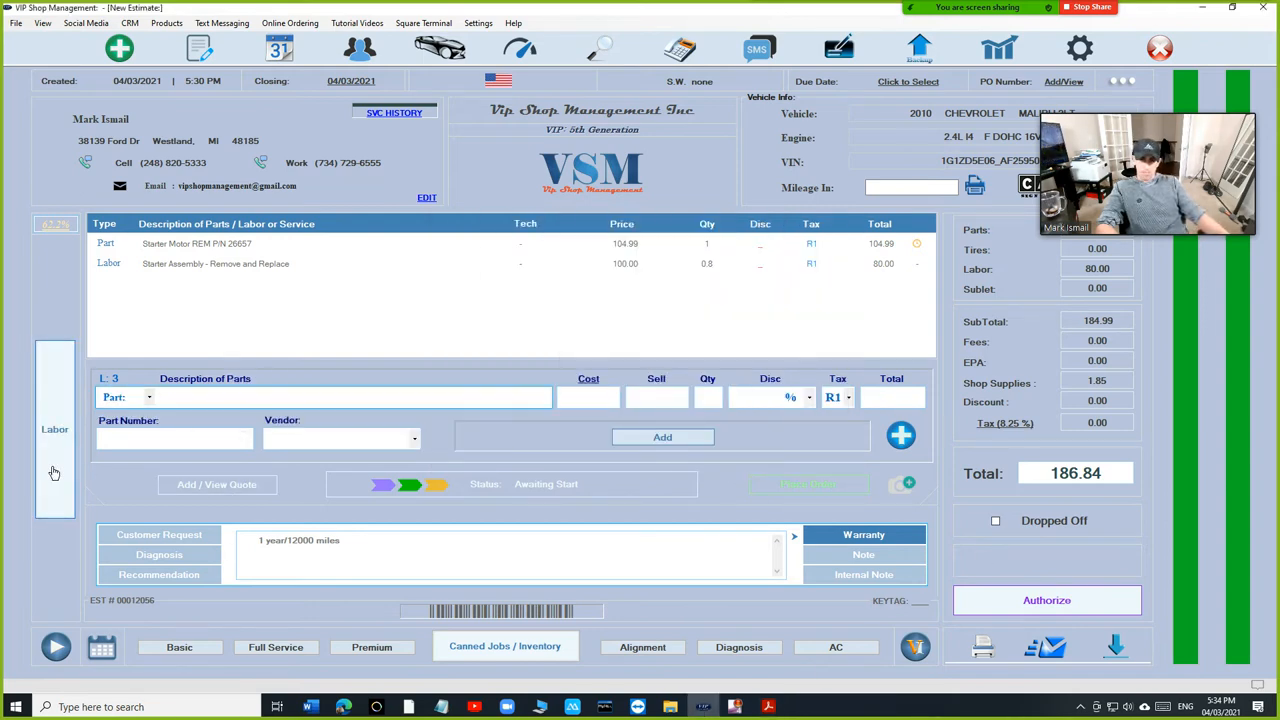
Let the Adobe Acrobat Reader DC installer reach Installation complete and finish it.
click(356, 396)
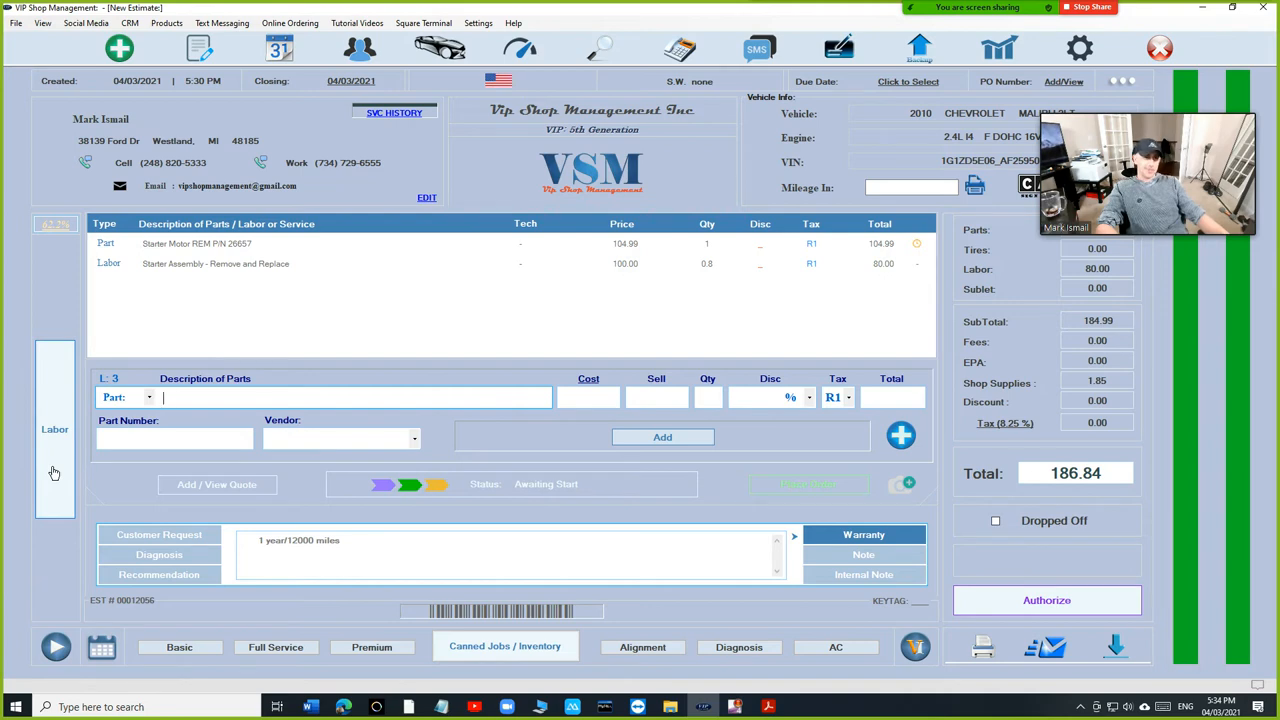
click(788, 706)
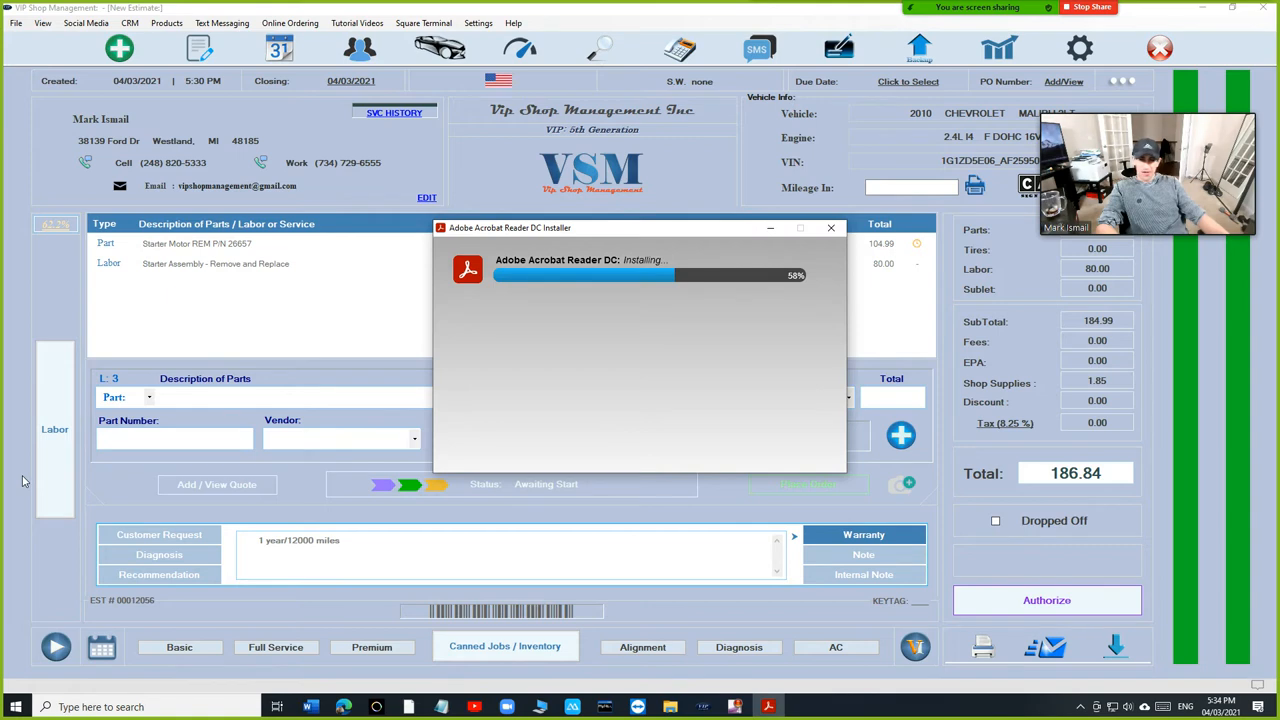
click(832, 228)
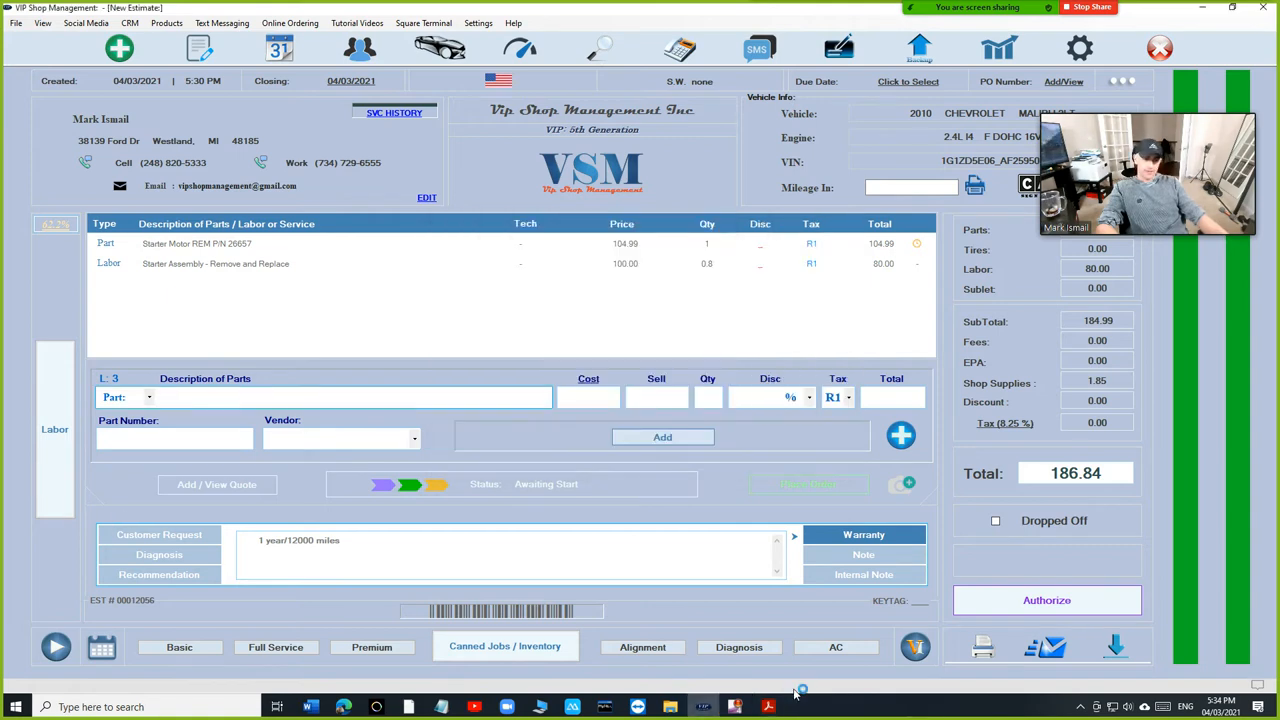
click(768, 702)
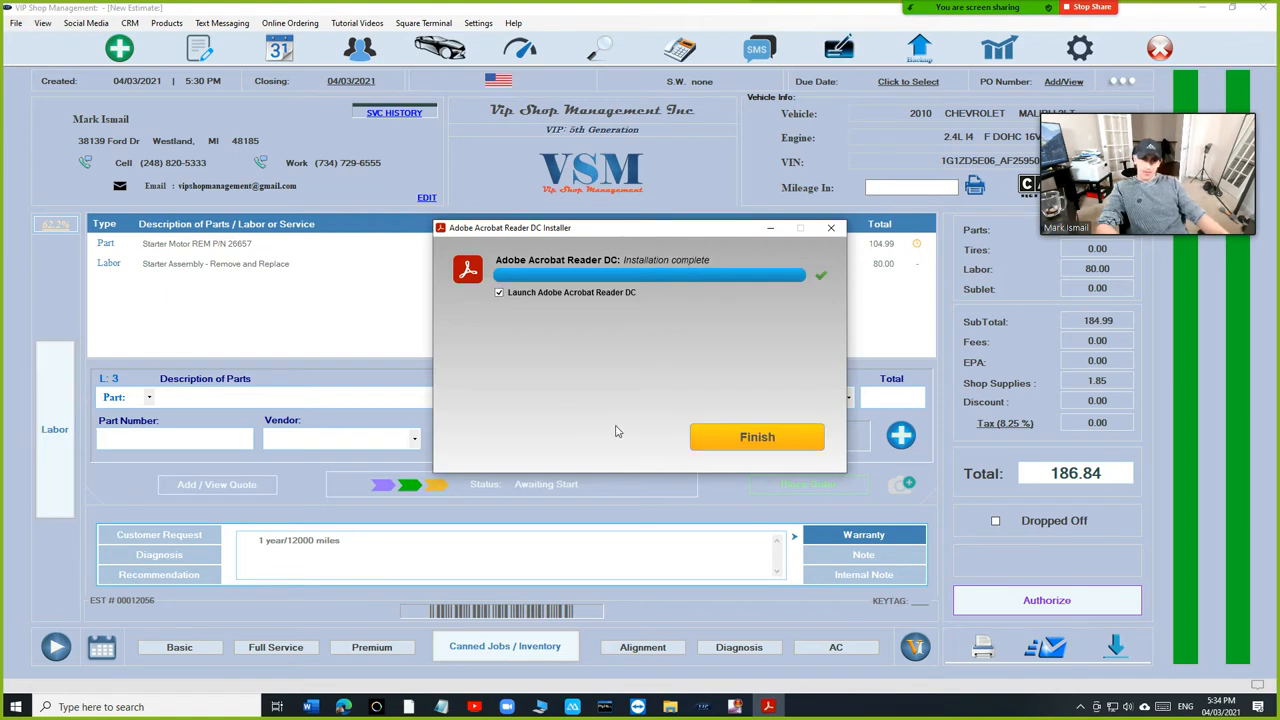
click(756, 436)
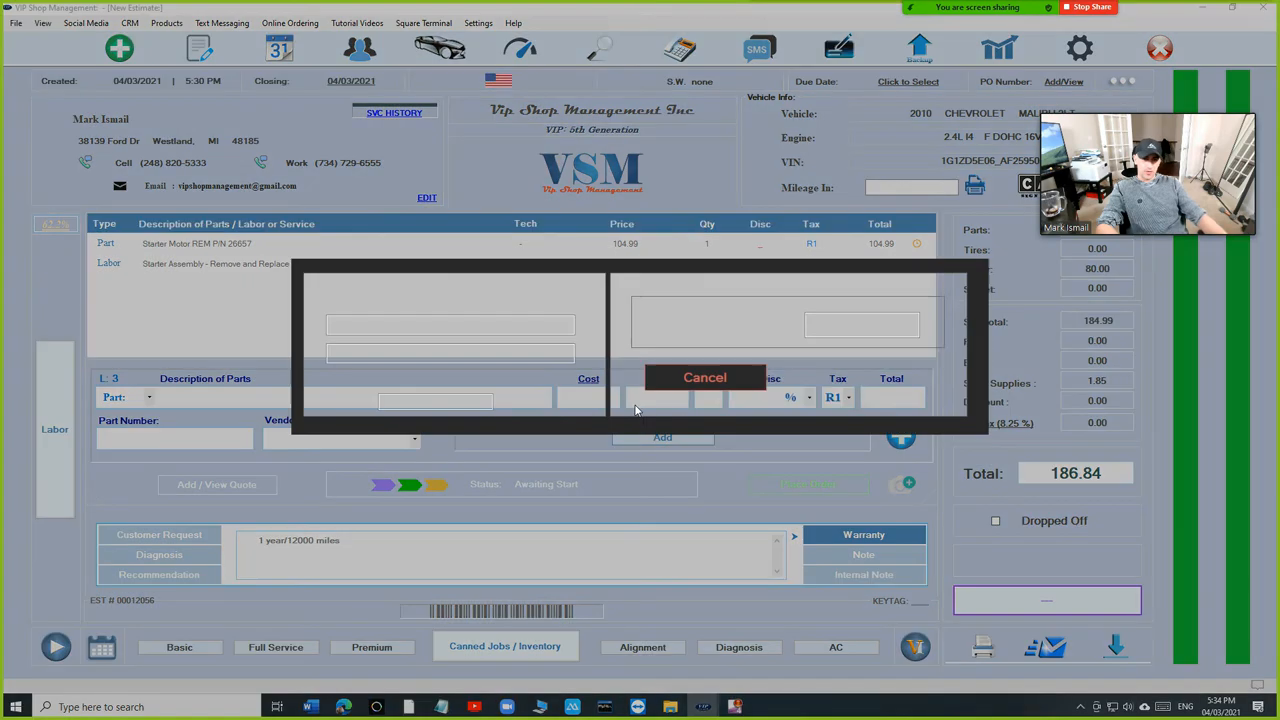
Preview the starter replacement estimate with customer, vehicle, parts and labor, then close the preview.
click(704, 376)
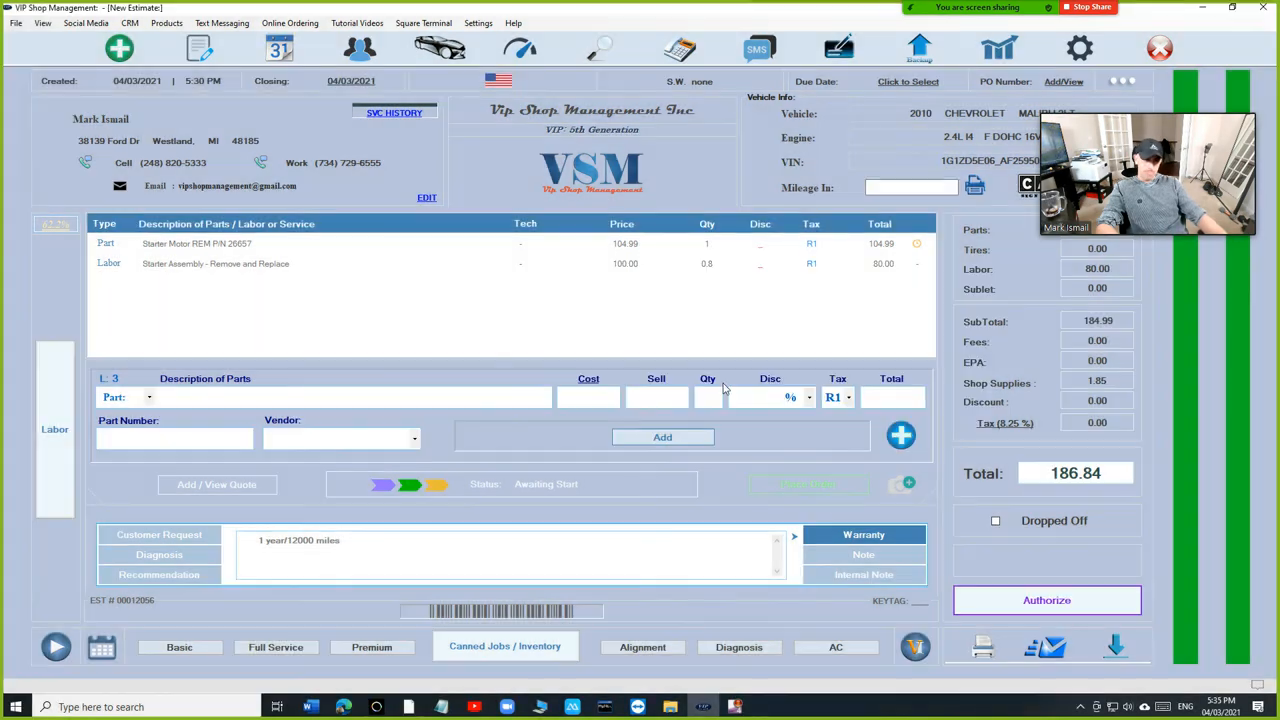
click(972, 186)
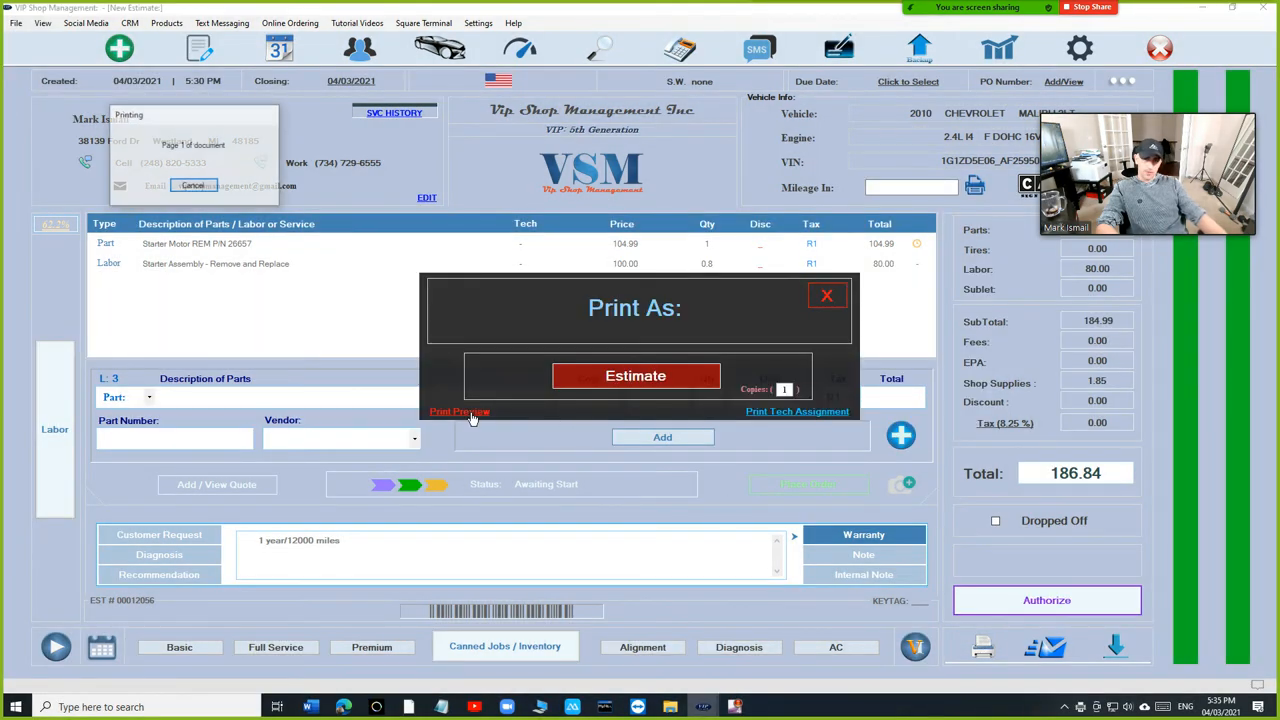
click(458, 412)
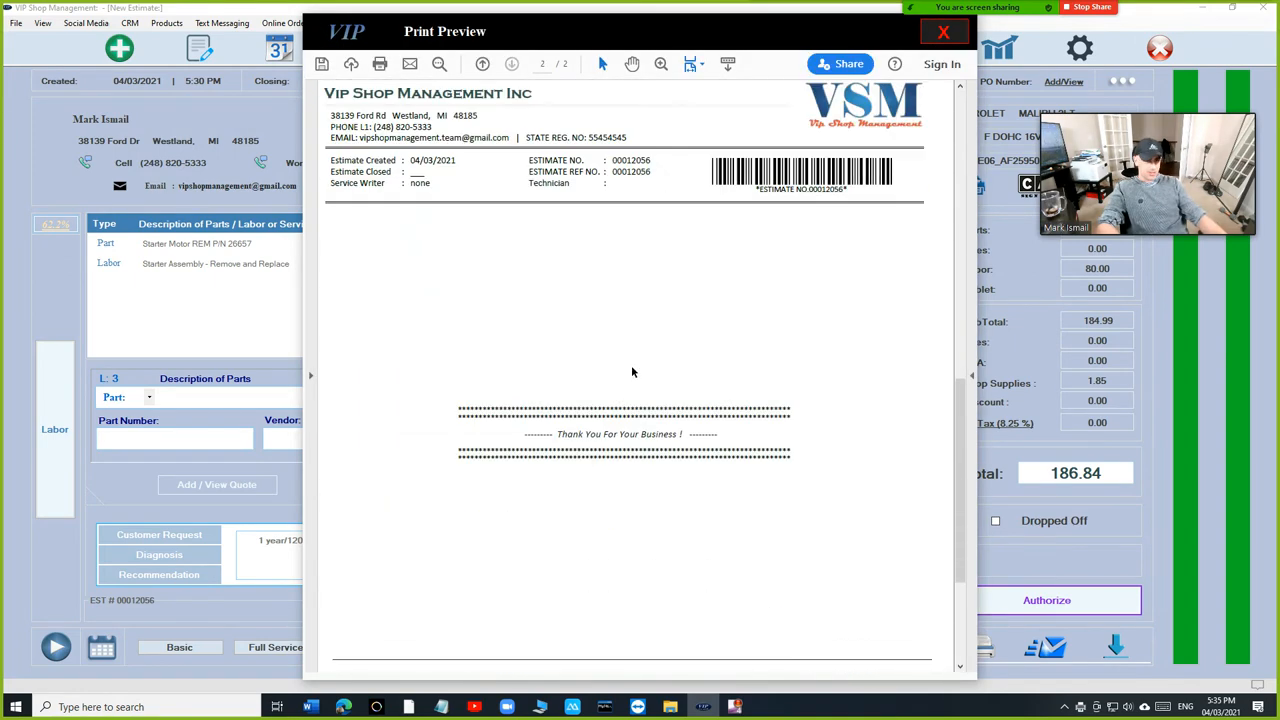
click(482, 64)
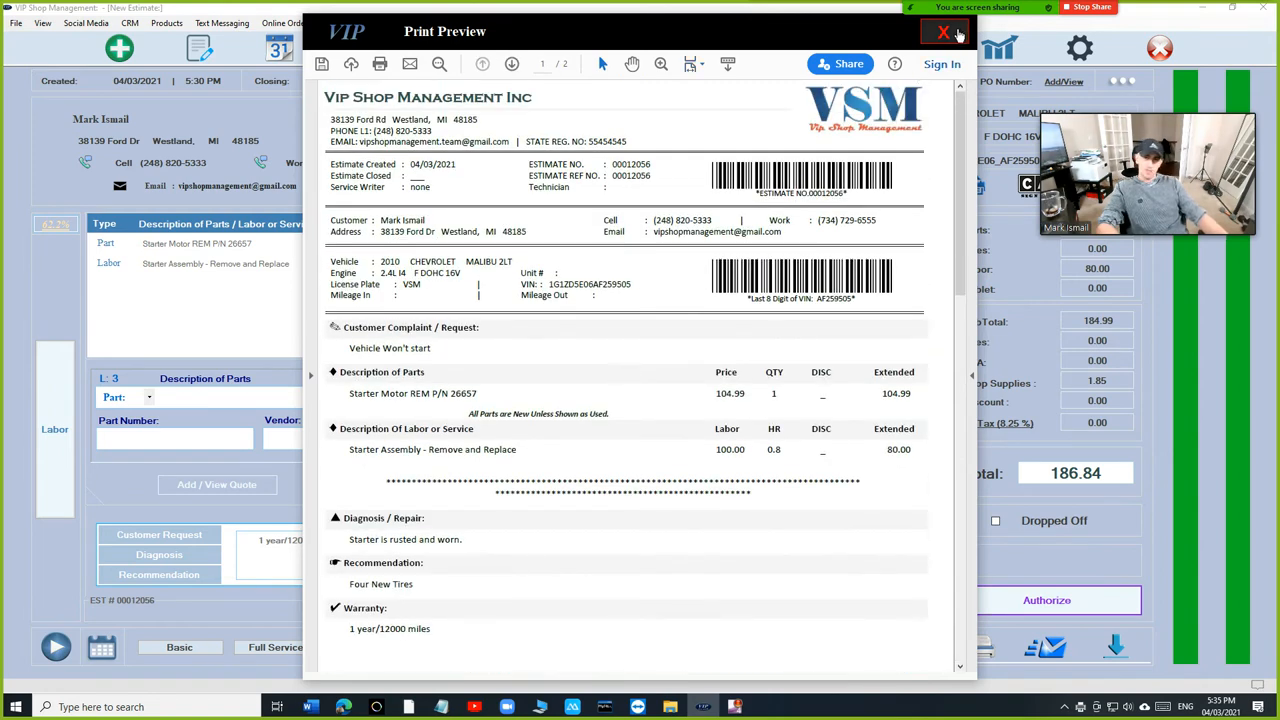
click(938, 32)
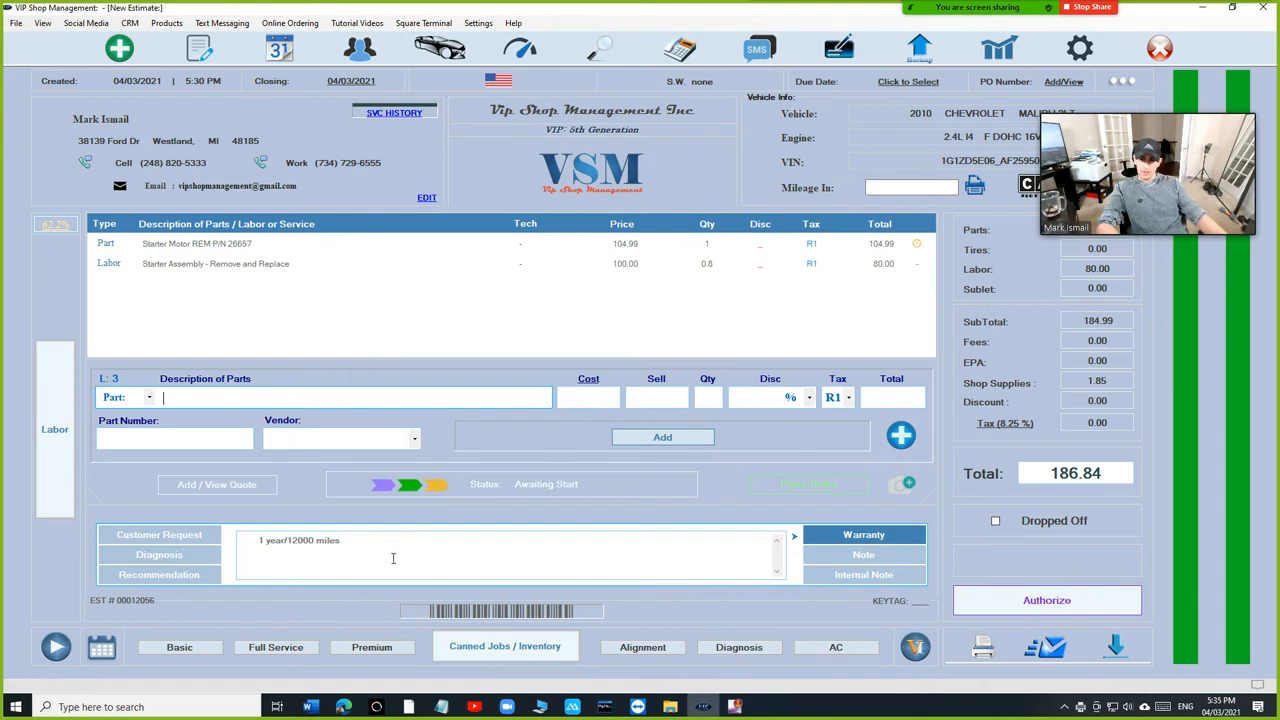
click(160, 534)
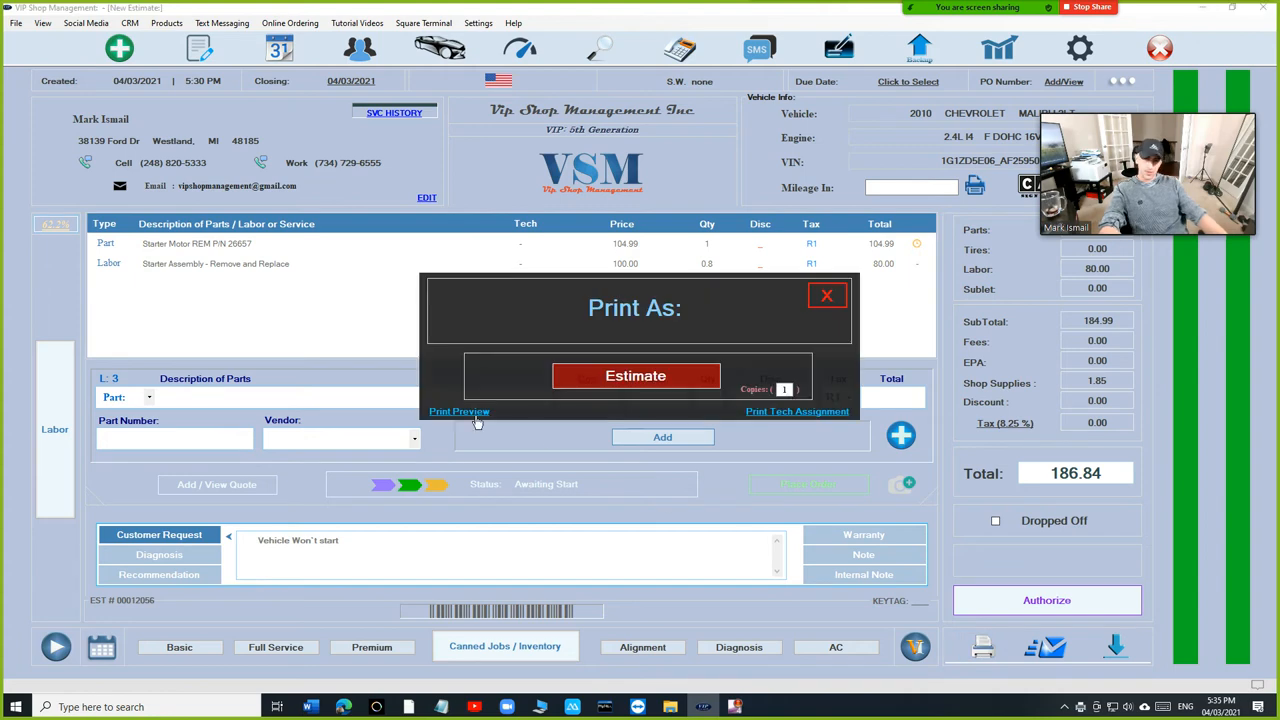
click(460, 412)
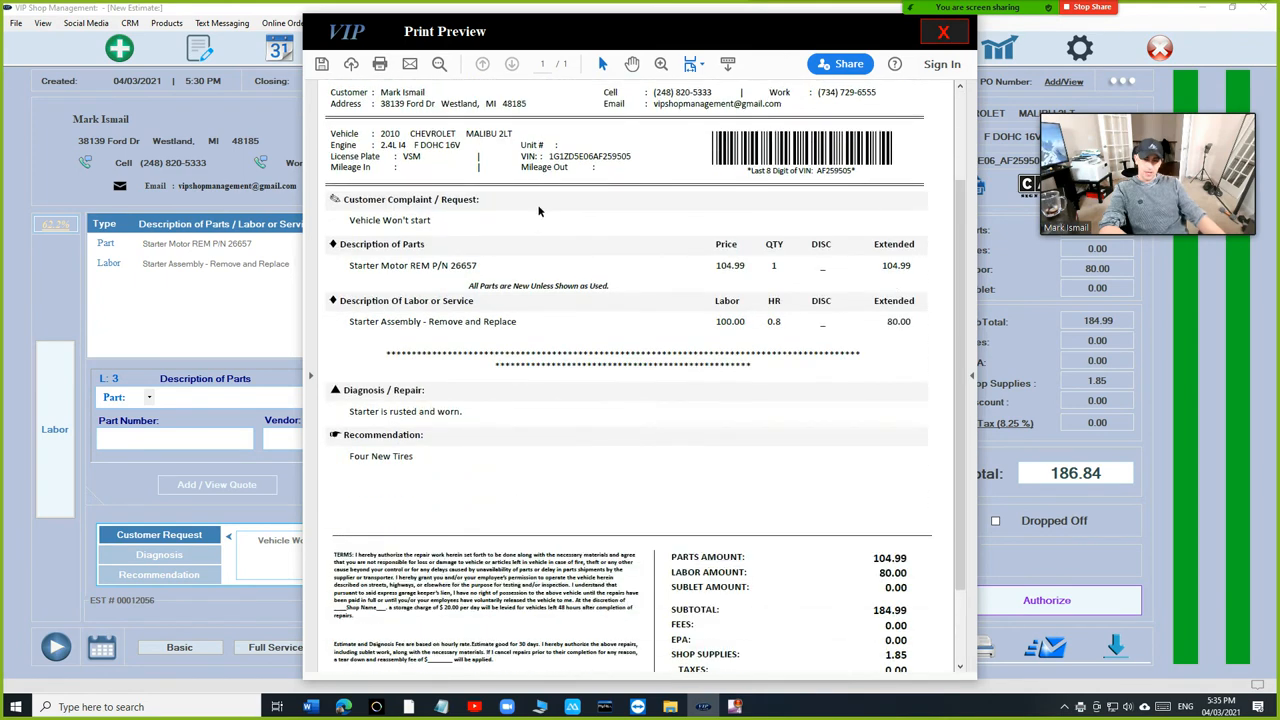
scroll(down, 3)
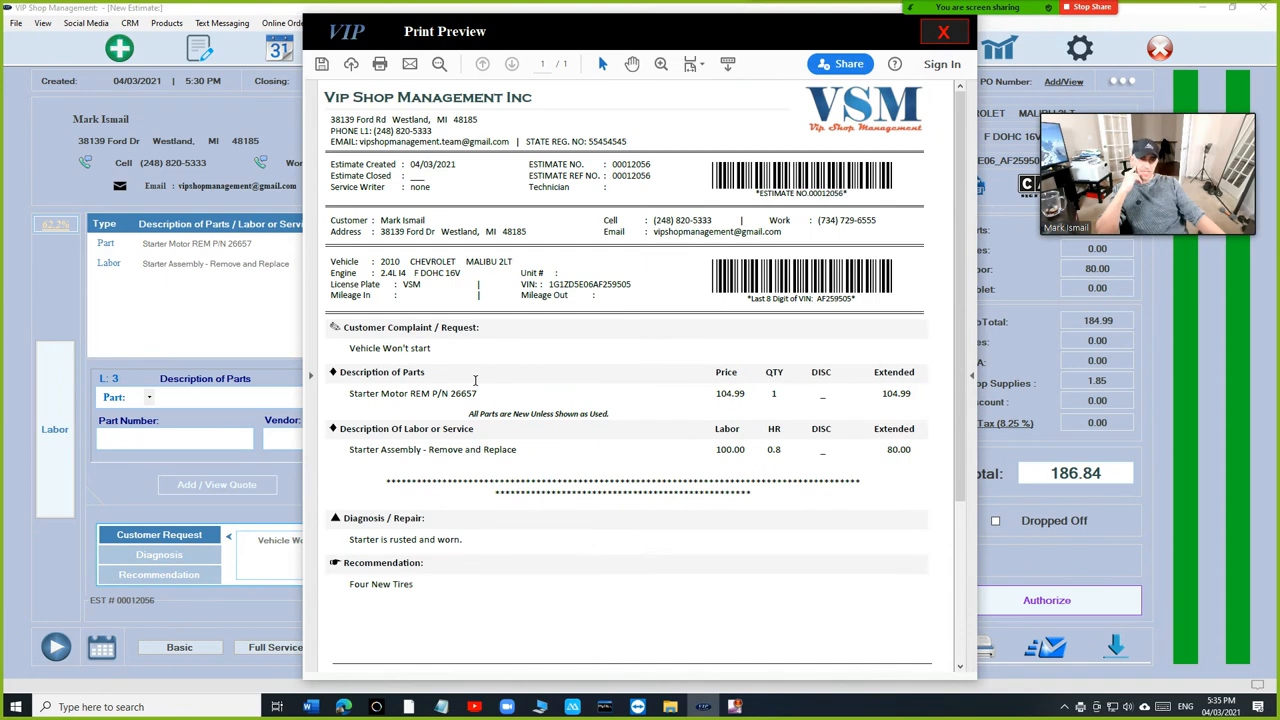
scroll(down, 3)
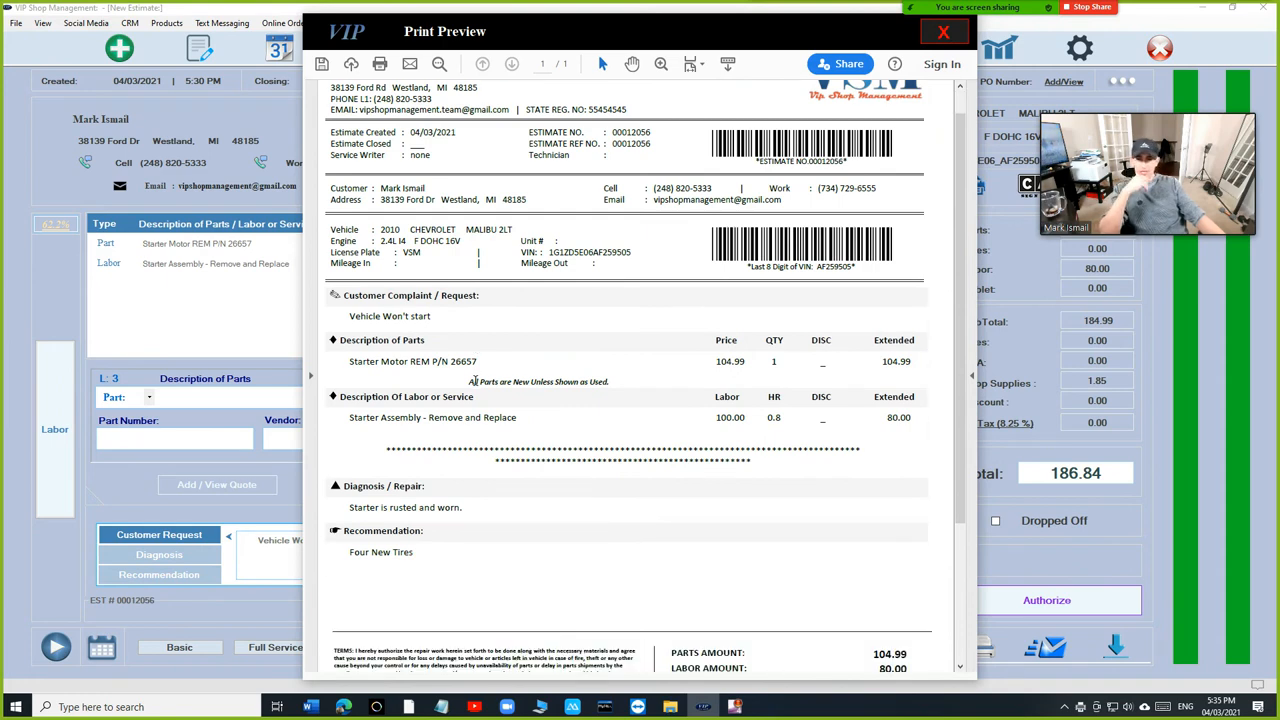
scroll(down, 3)
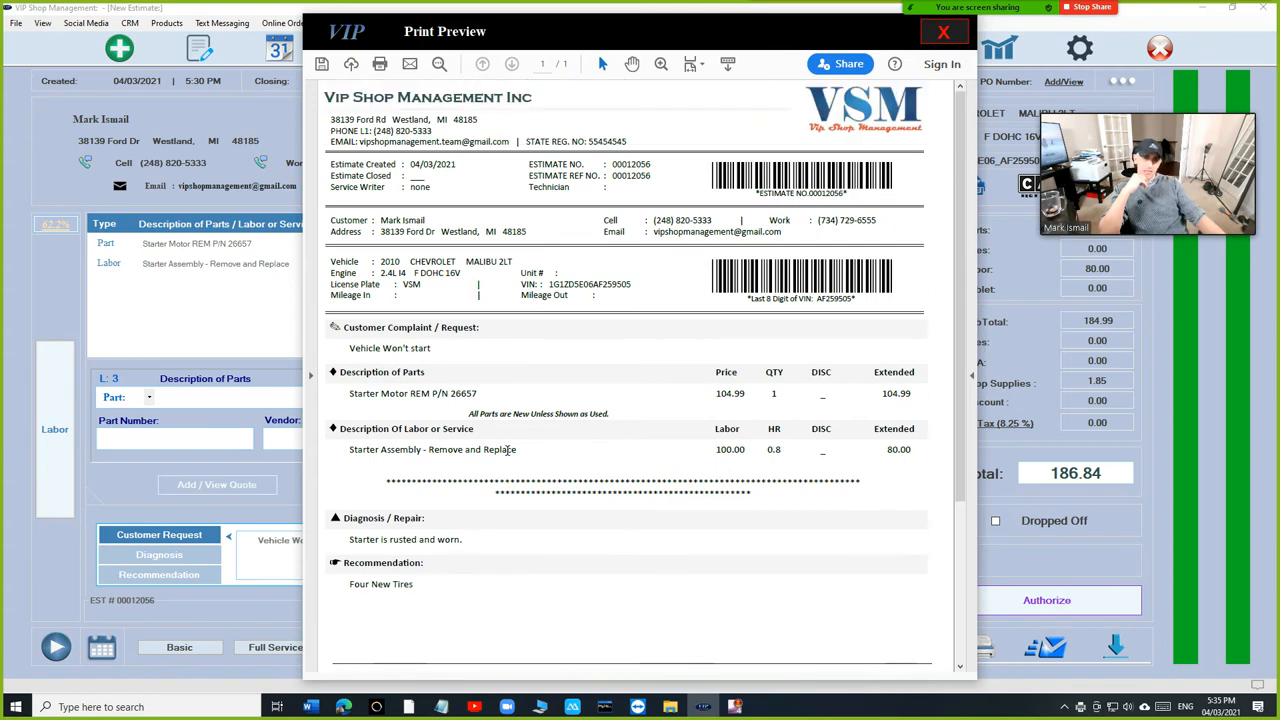
scroll(down, 3)
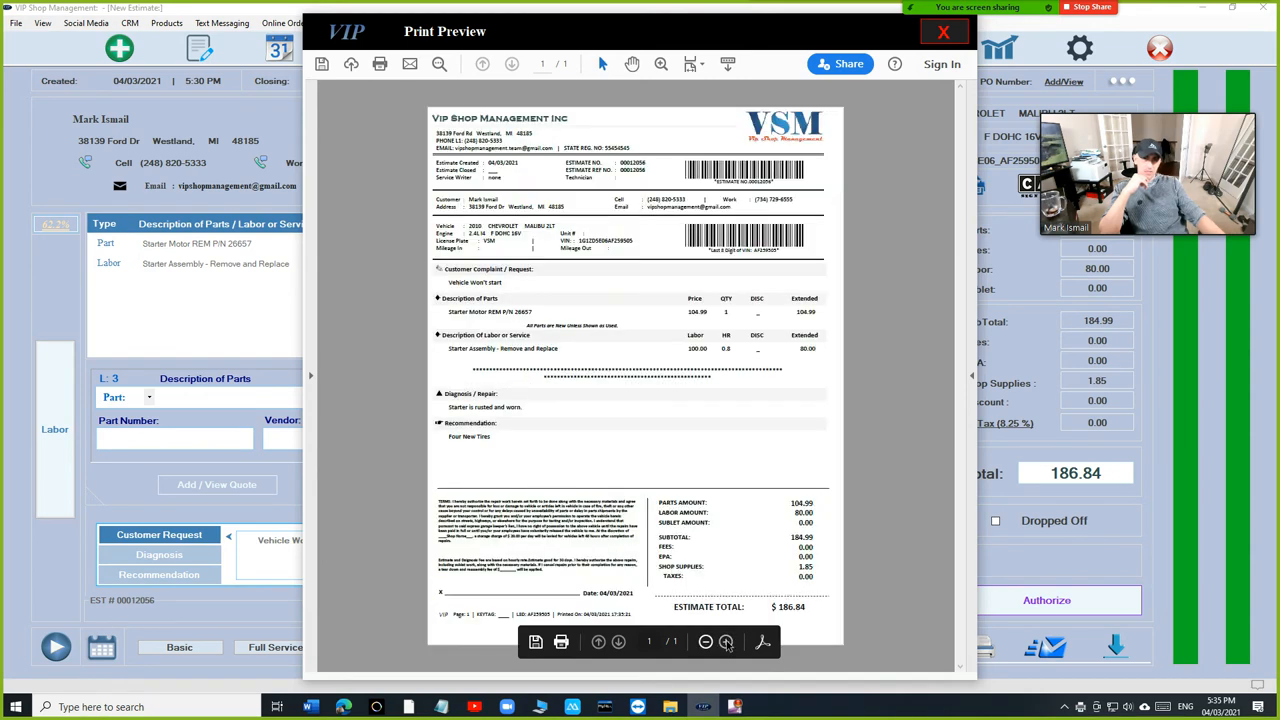
click(726, 640)
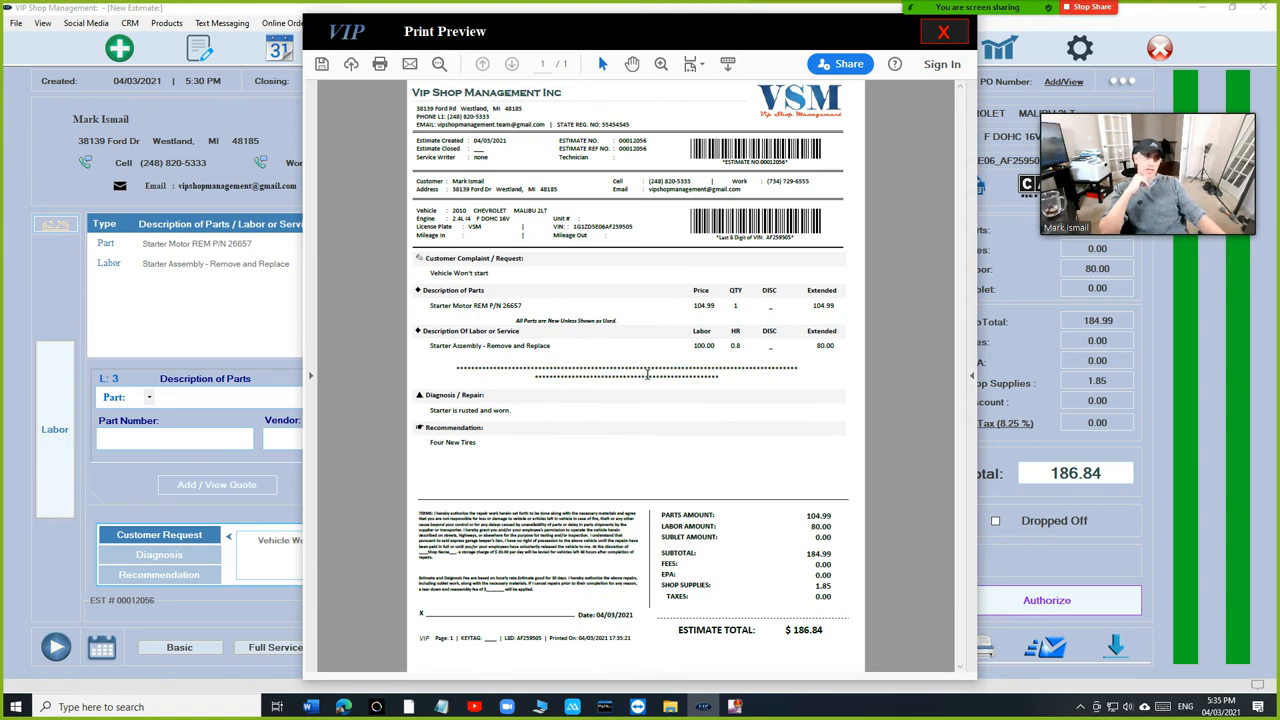
mouse_move(660, 362)
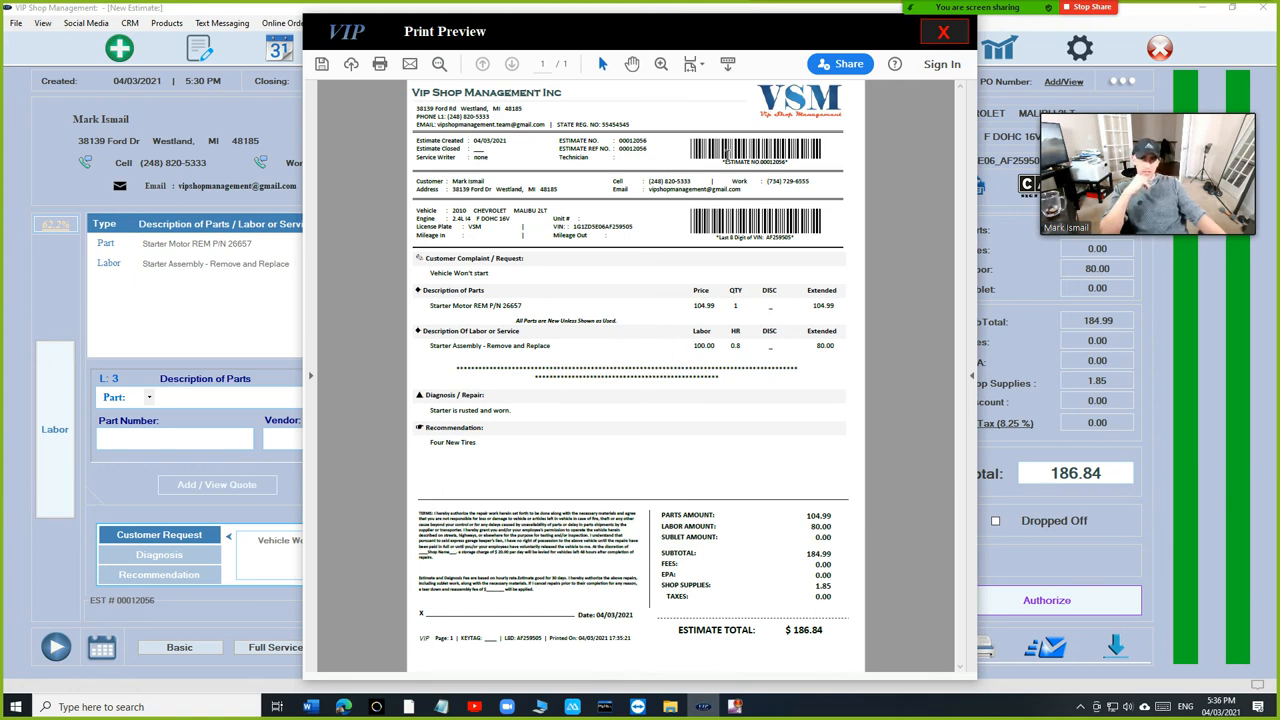
click(944, 32)
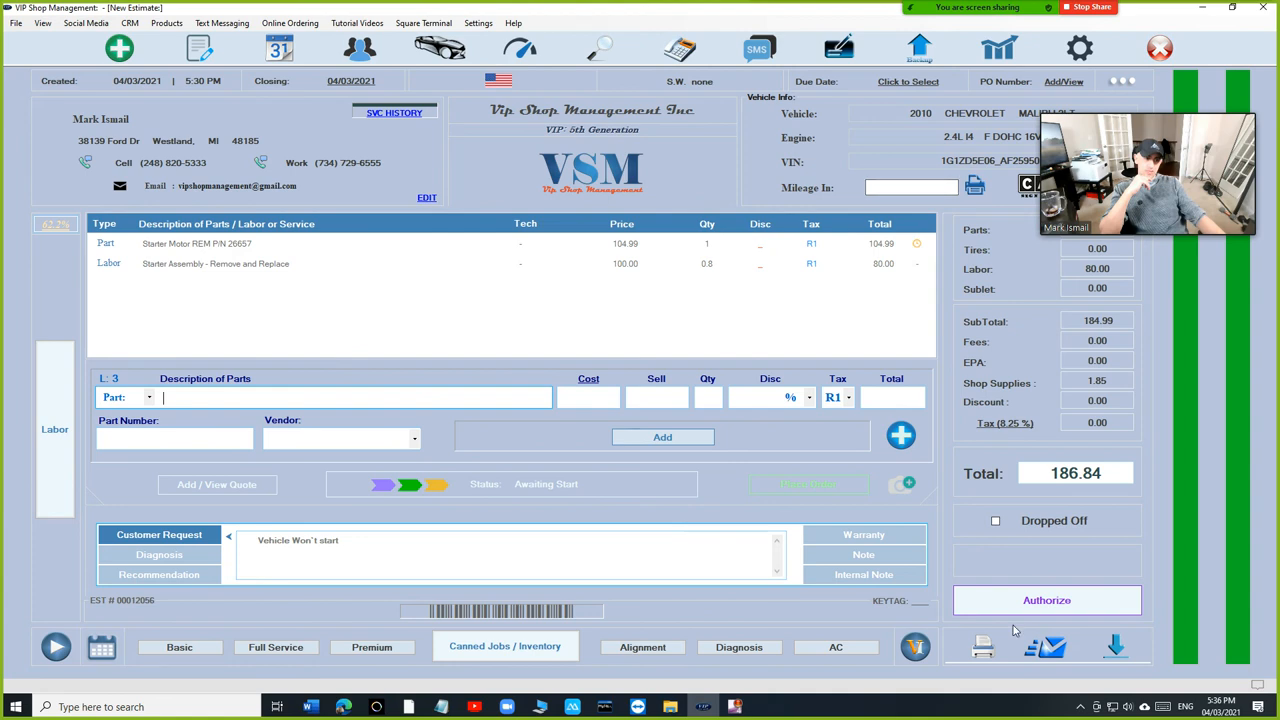
Authorize the estimate in person, converting it to invoice 00012076, and start its Print Preview.
click(1046, 600)
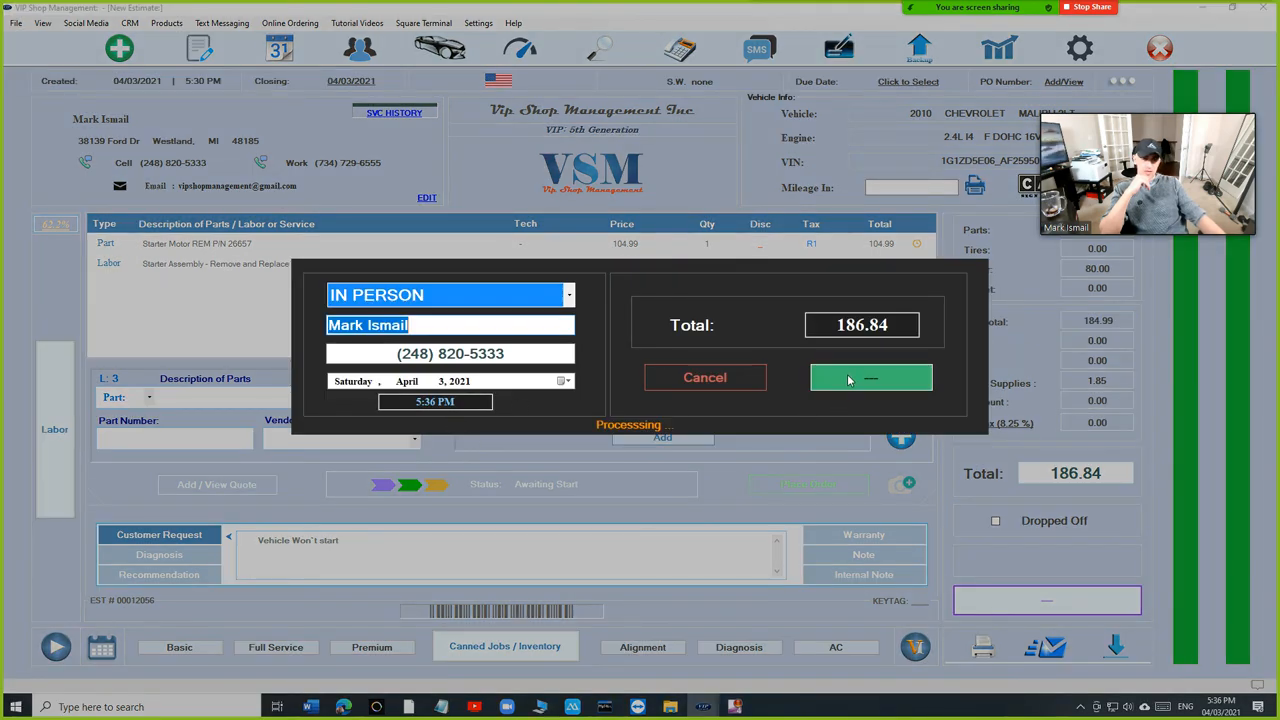
click(870, 376)
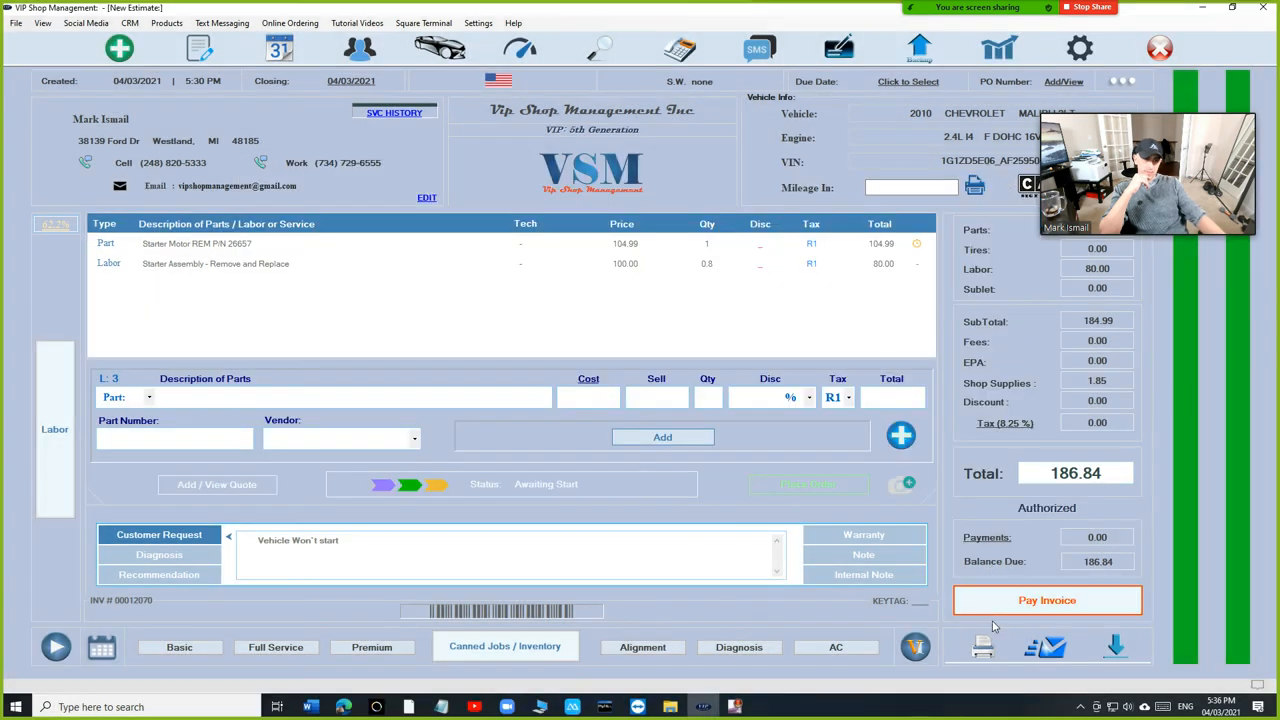
click(974, 186)
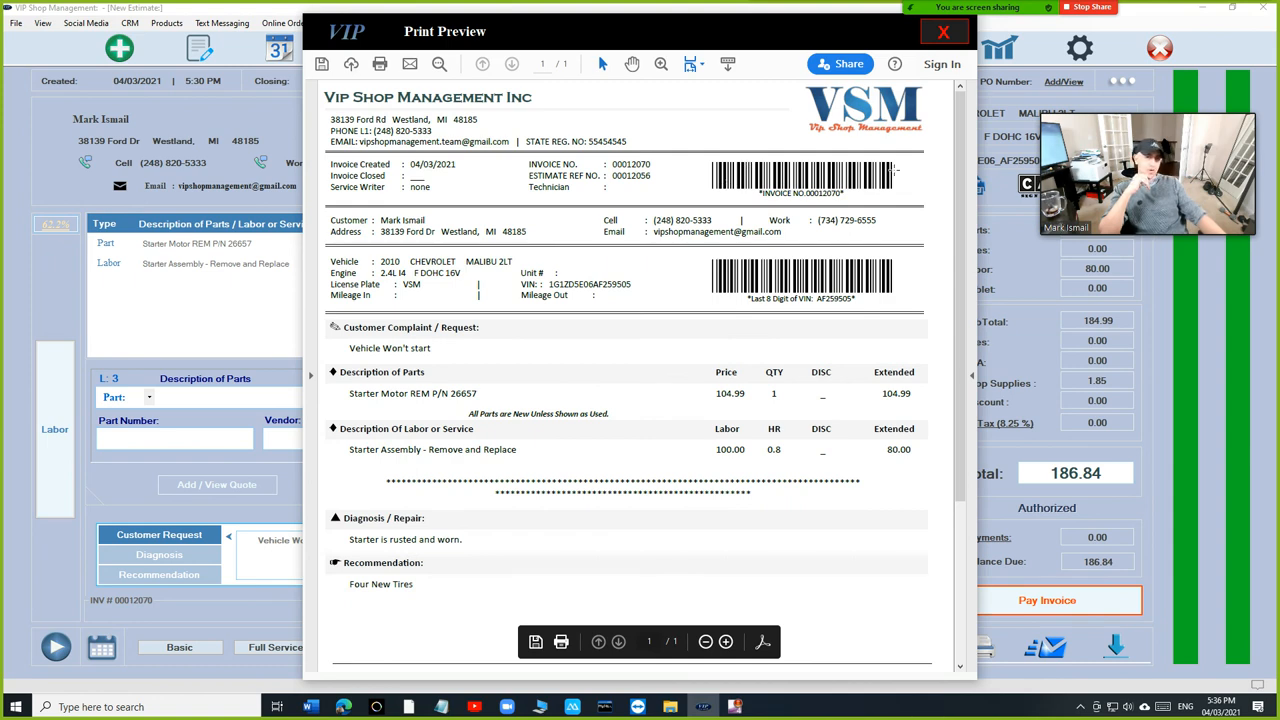
Scroll the invoice preview to its end showing the $186.84 balance due and signature line.
scroll(down, 3)
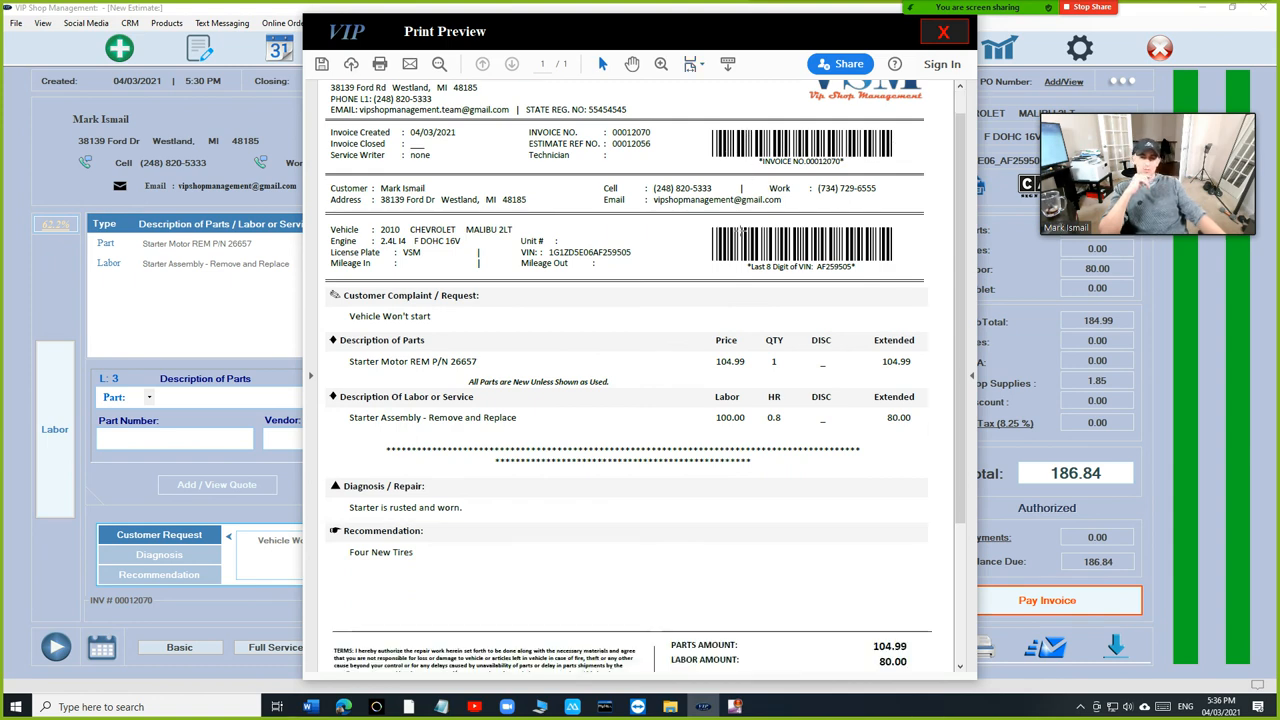
scroll(down, 3)
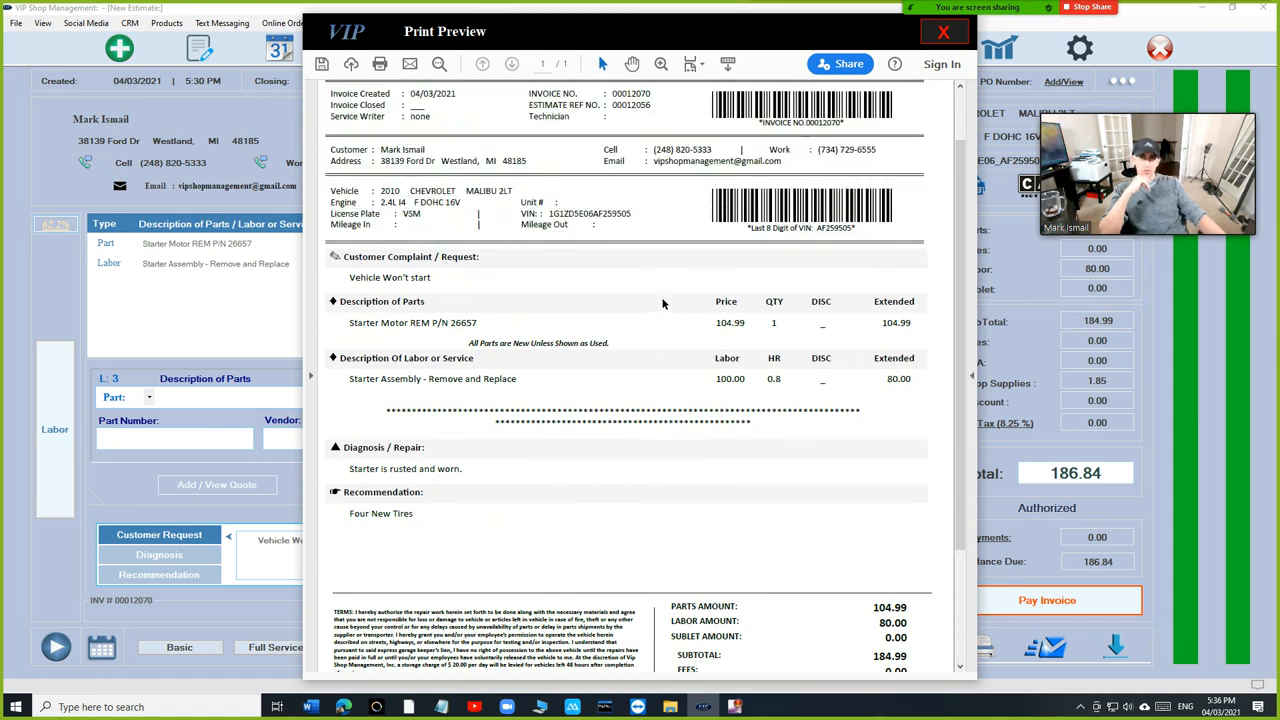
scroll(down, 3)
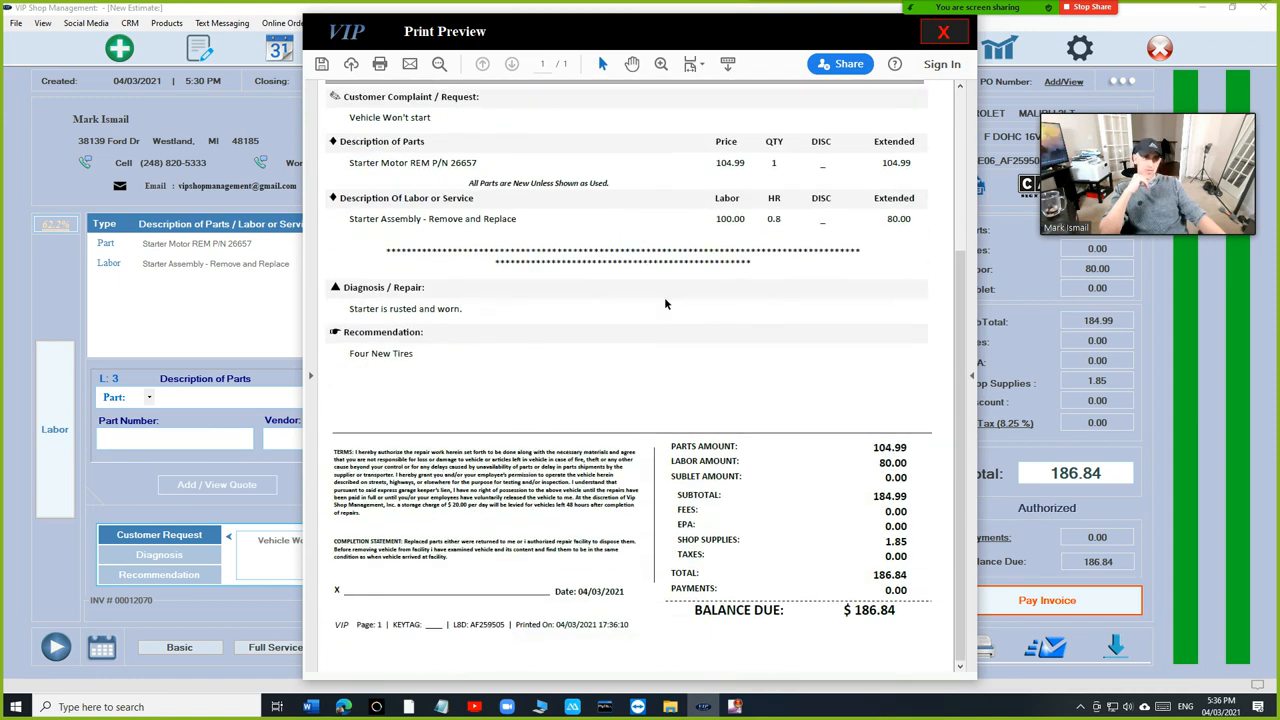